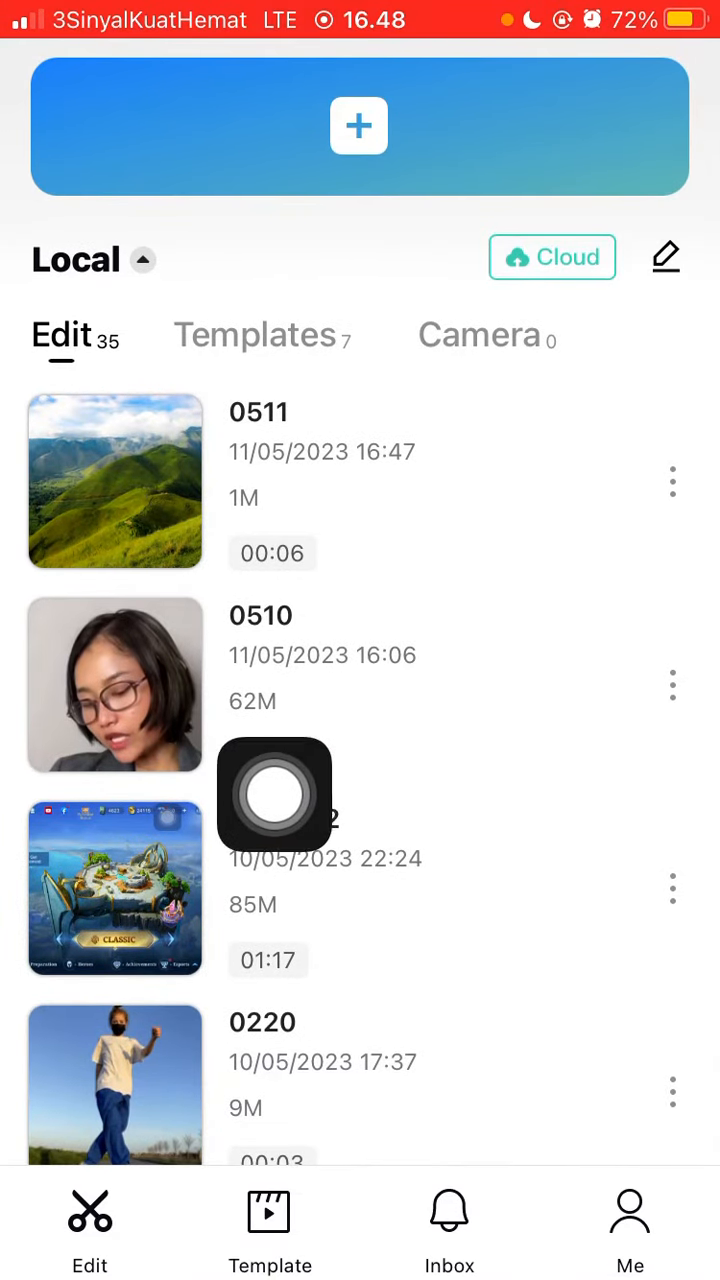
- Open the 0510 project of the woman in the CapCut editor
left_click(114, 684)
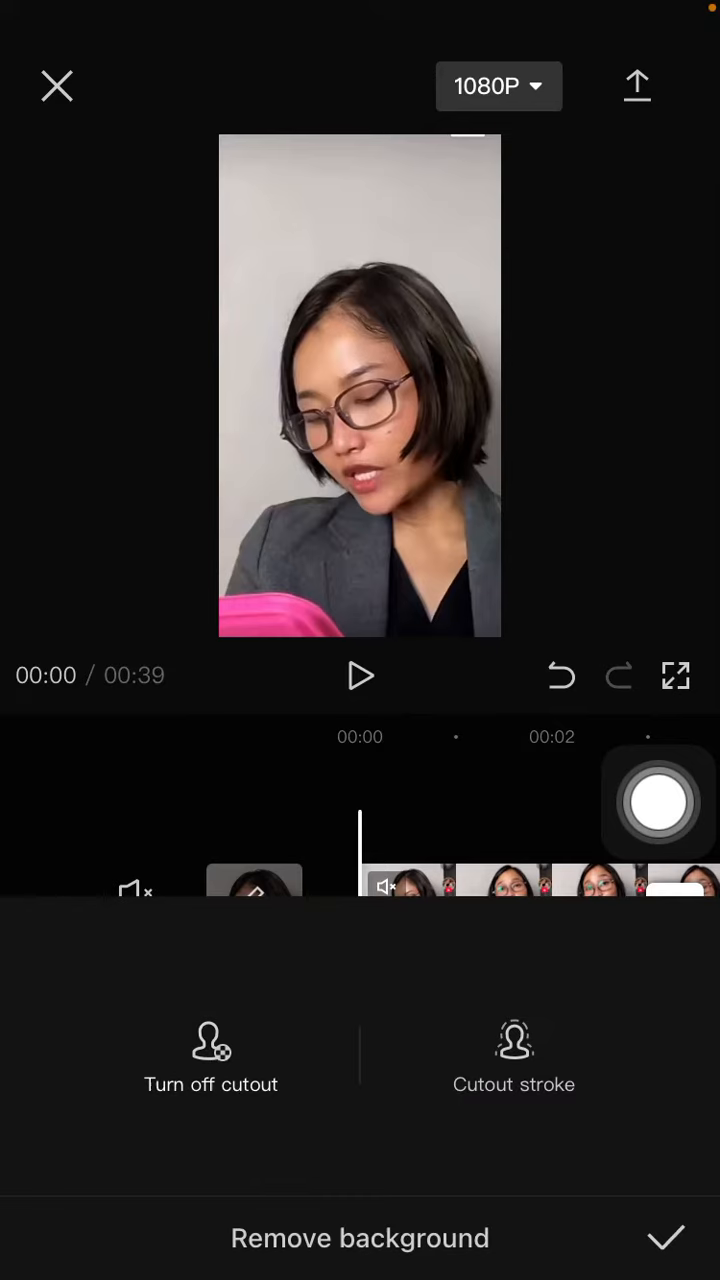
- Apply Remove background, briefly turn the cutout off, then back on to leave the woman on black
left_click(360, 1238)
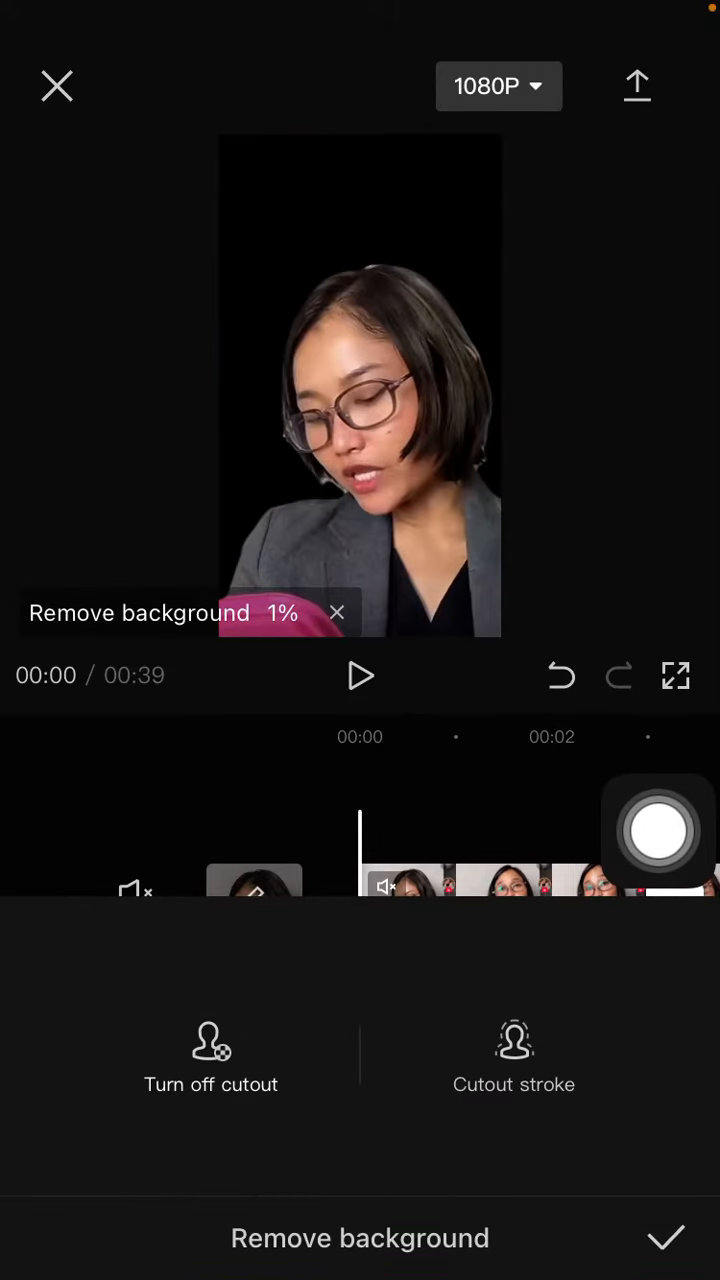
left_click(210, 1056)
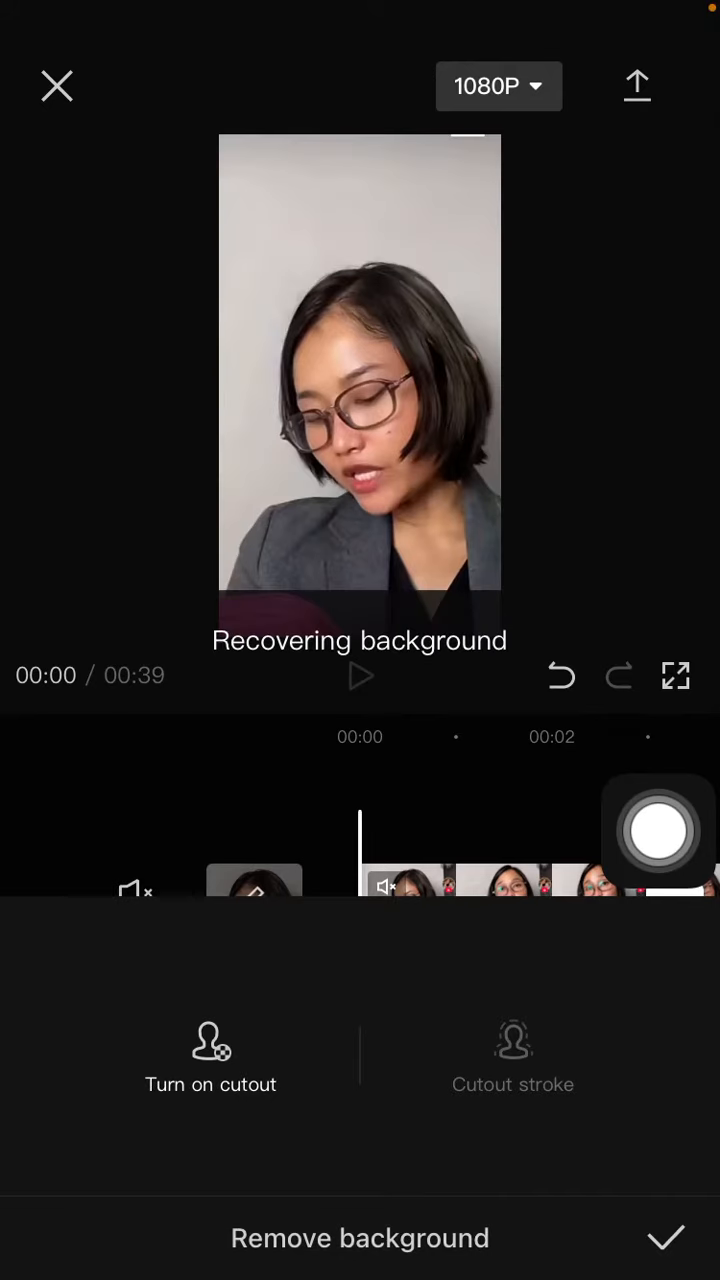
left_click(210, 1056)
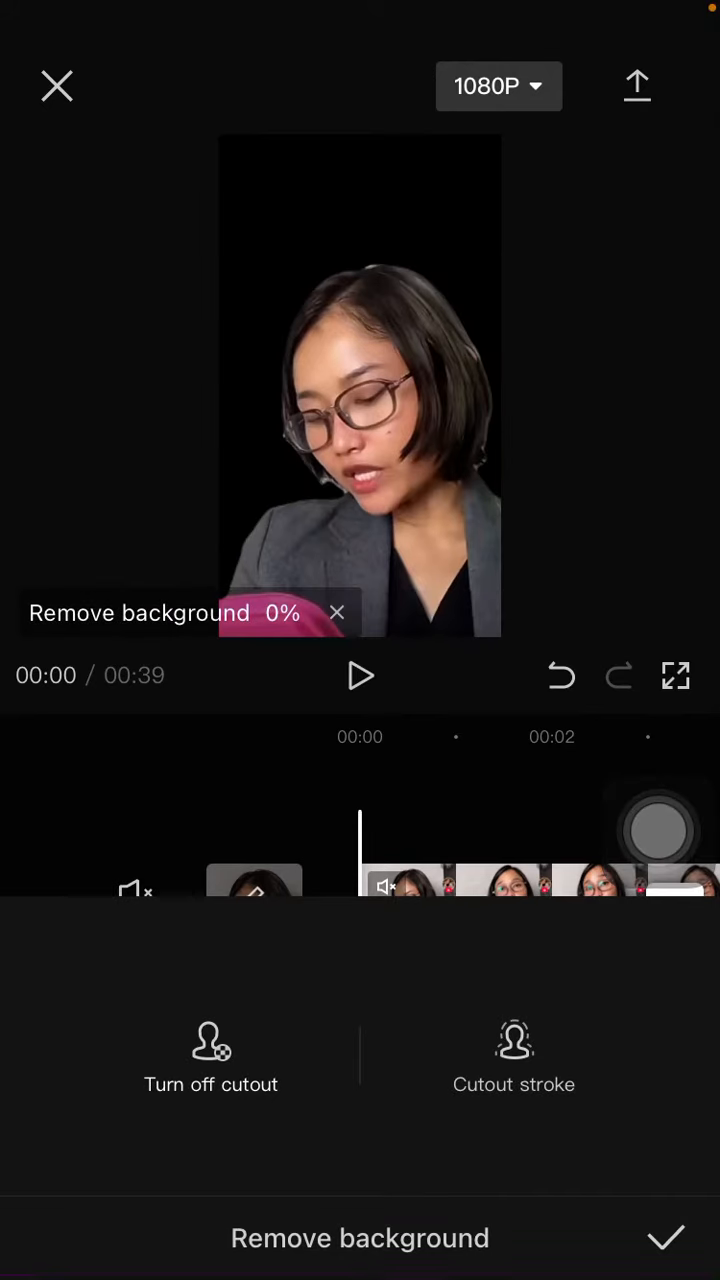